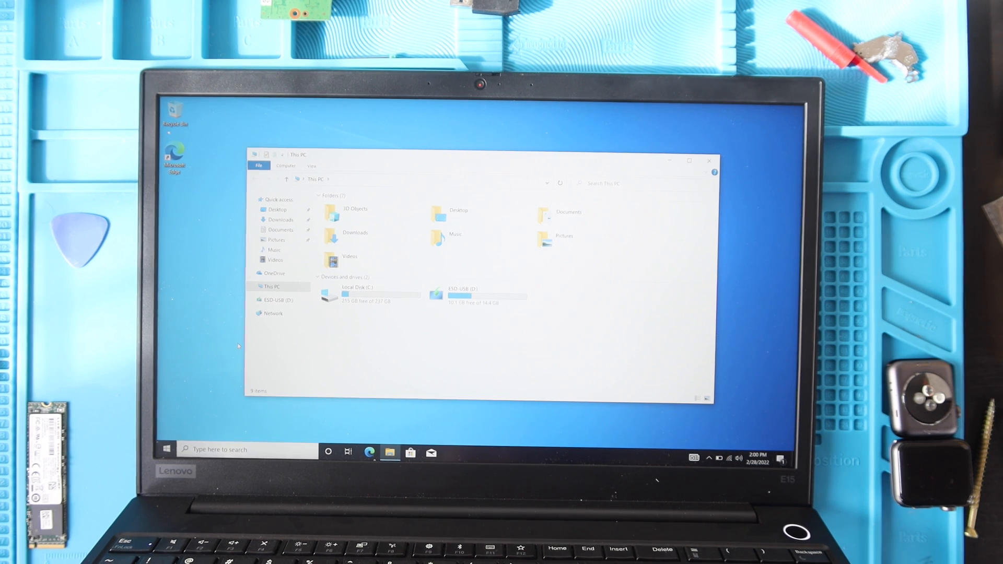
mouse_move(708, 161)
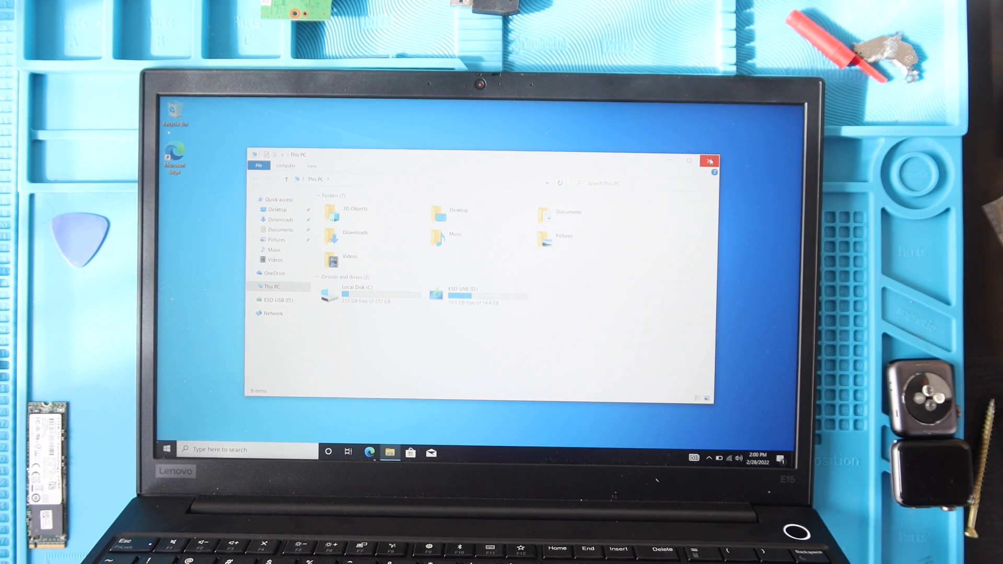
- Close the This PC window and search the taskbar for 'upa' to find update settings
click(708, 161)
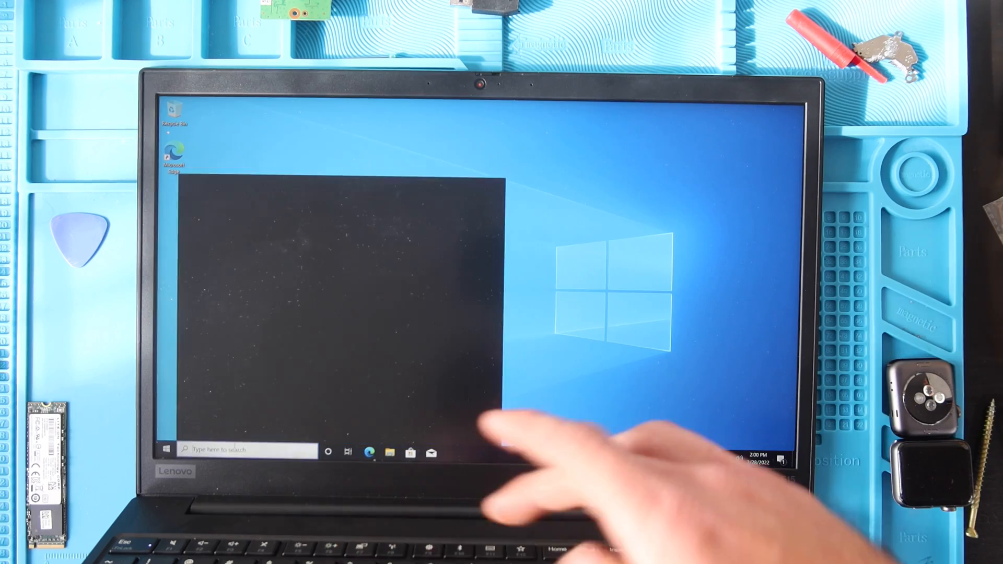
text(upa)
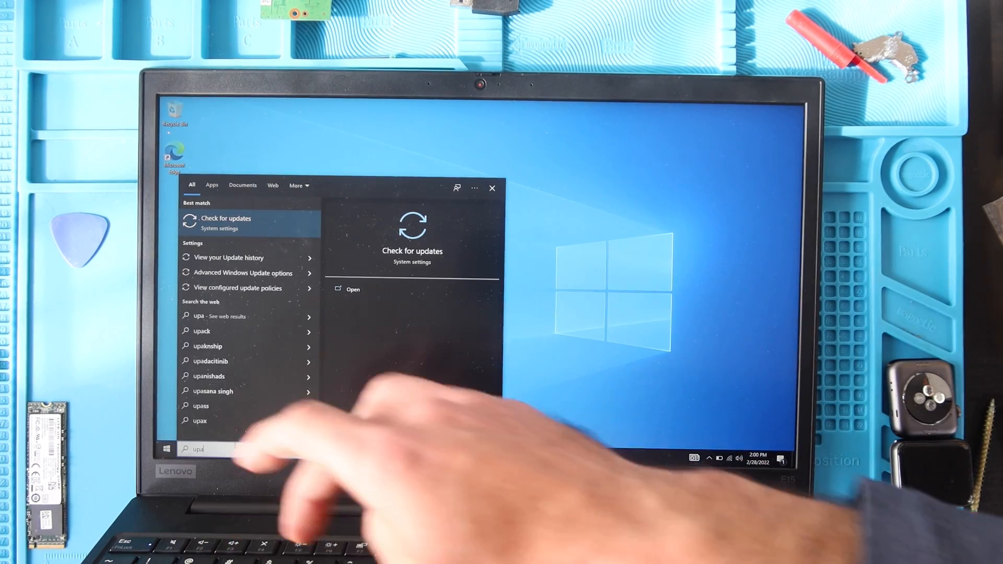
- Go to the Check for updates result and dismiss the Get ready for Windows 11 banner
click(224, 219)
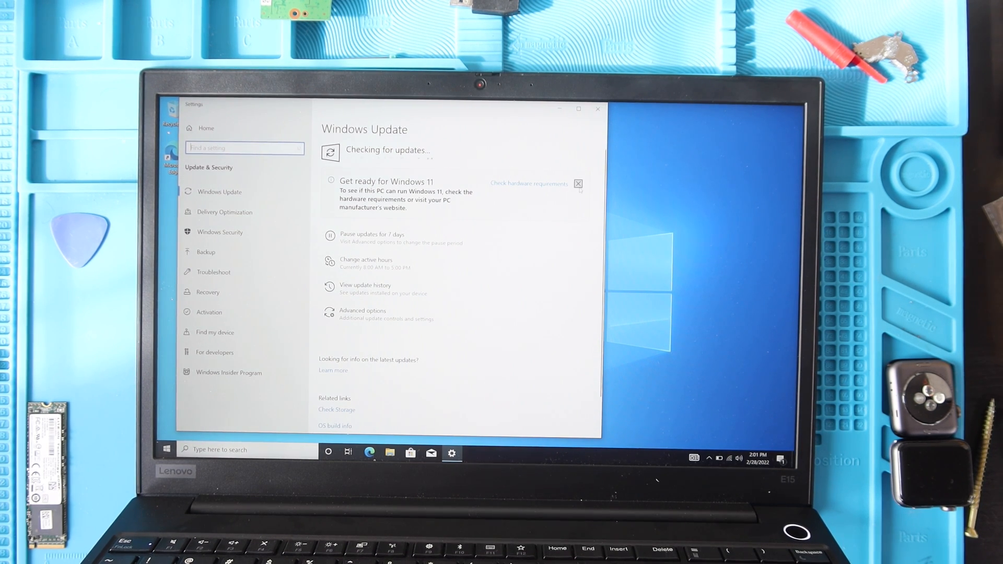
click(576, 184)
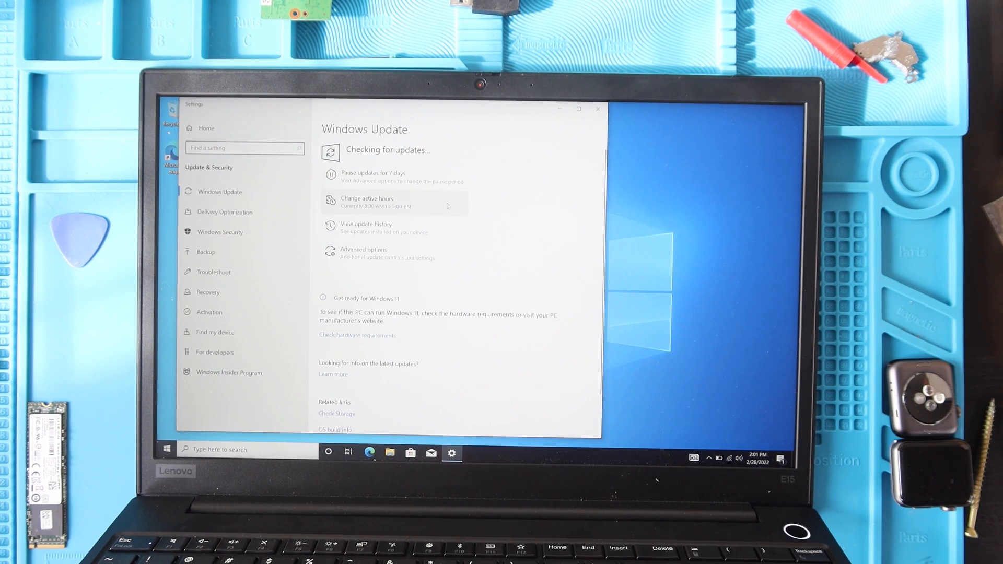